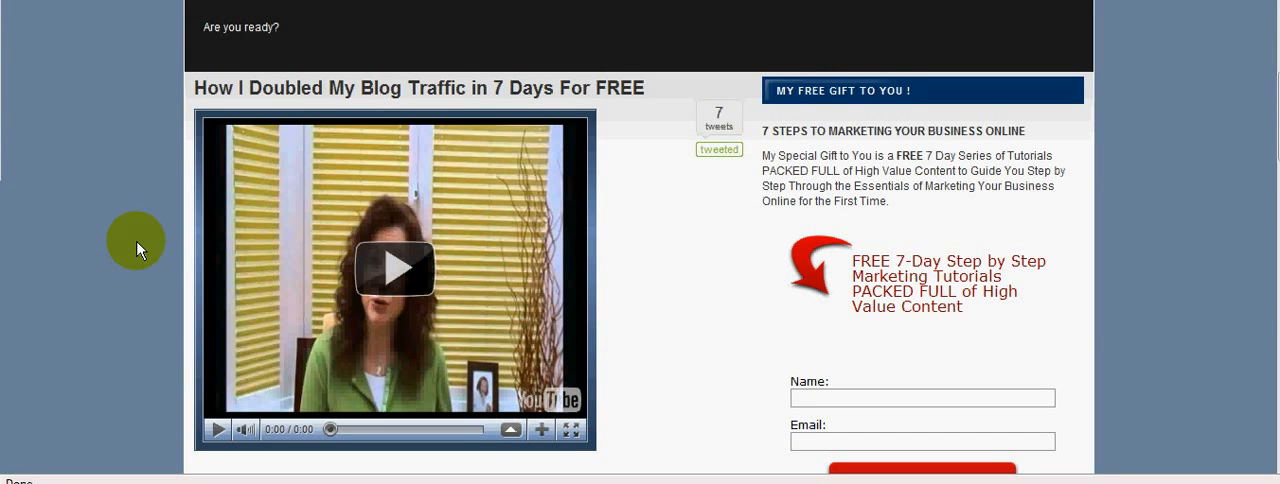
mouse_move(455, 141)
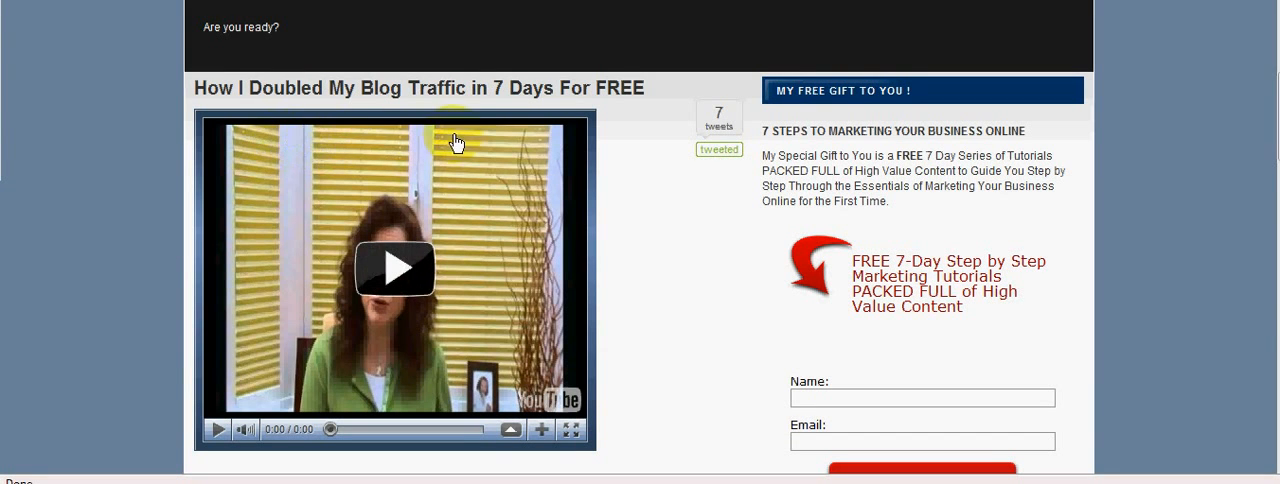
mouse_move(292, 148)
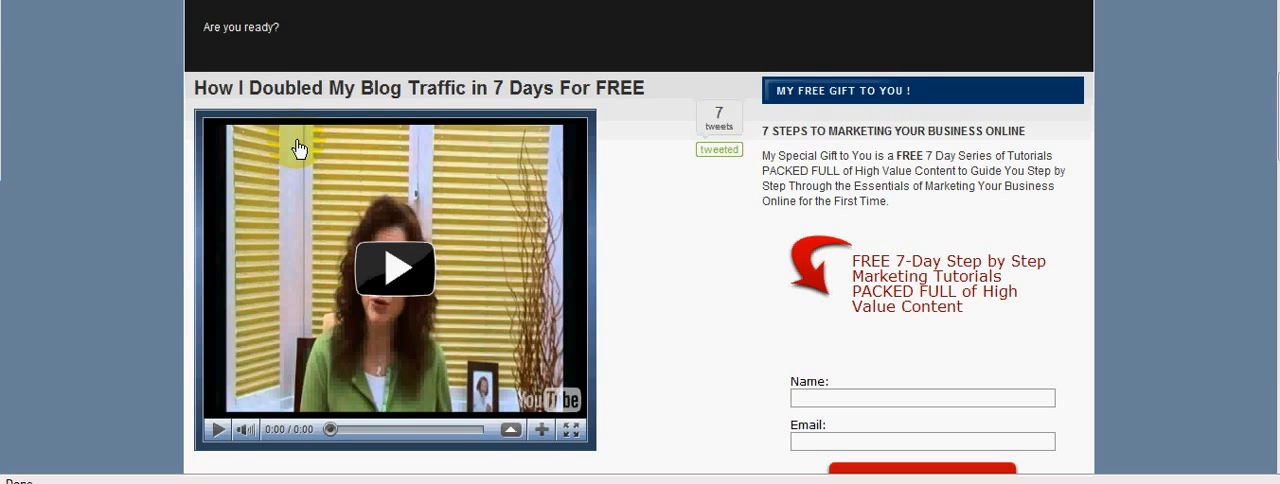
mouse_move(288, 152)
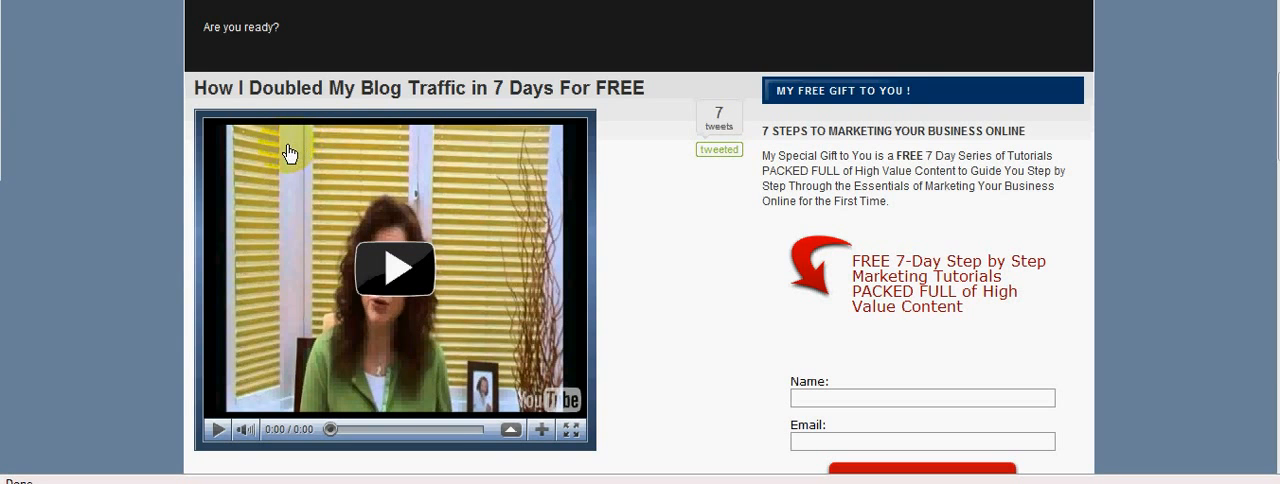
mouse_move(378, 176)
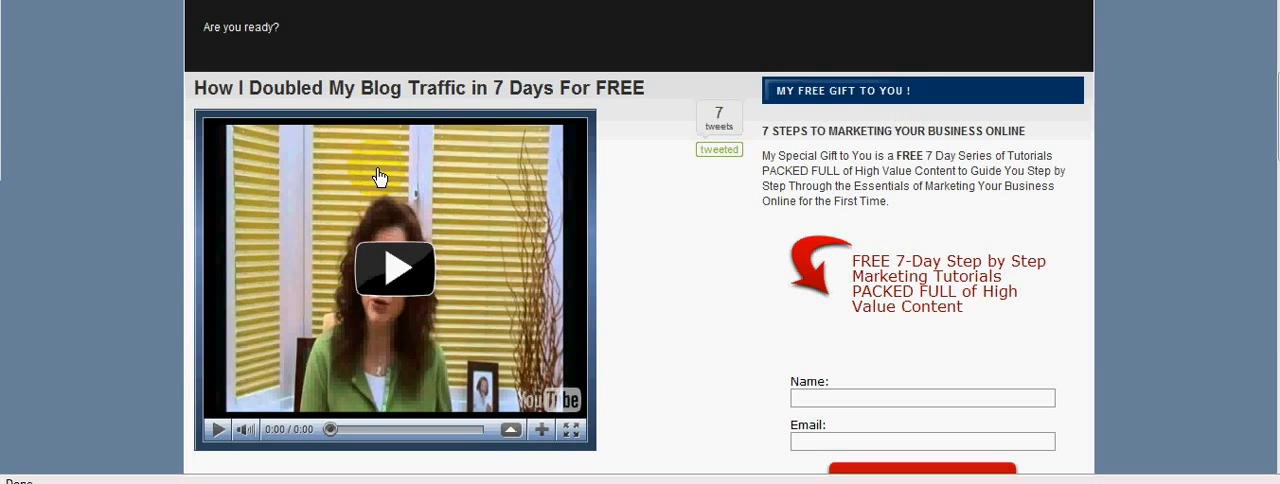
mouse_move(345, 167)
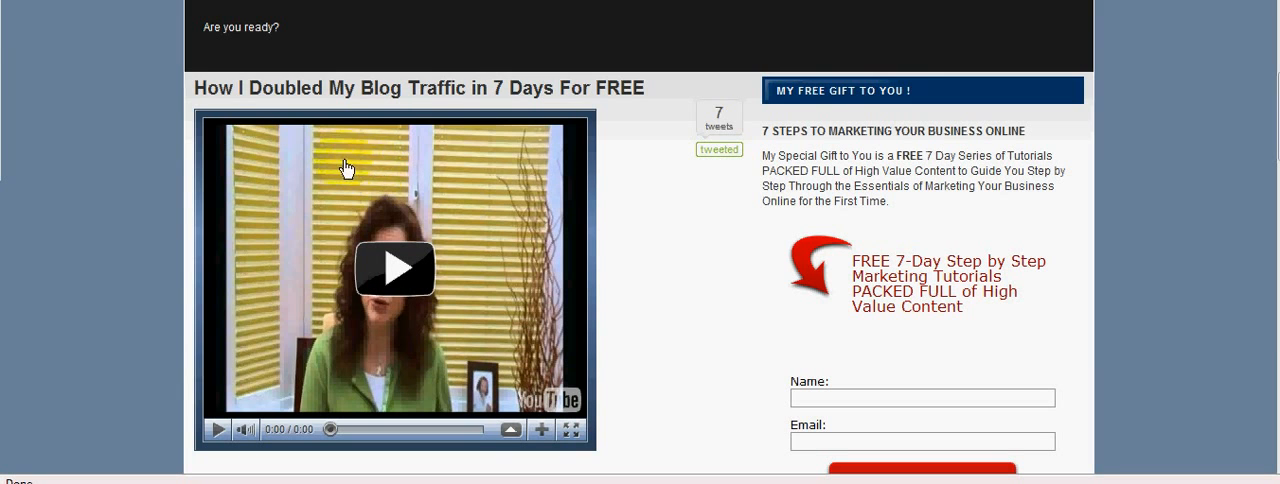
mouse_move(471, 155)
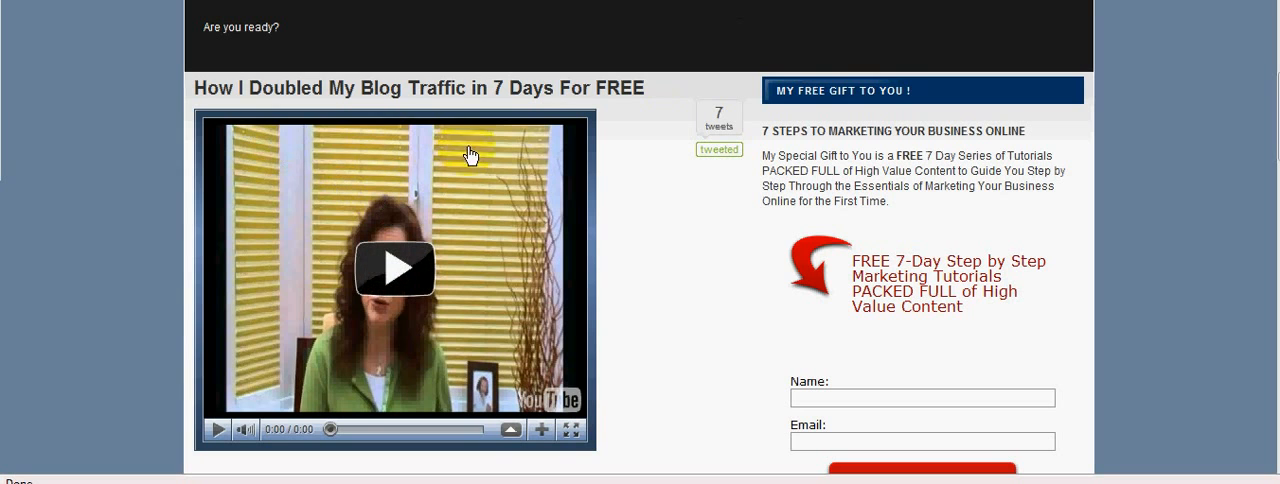
mouse_move(308, 149)
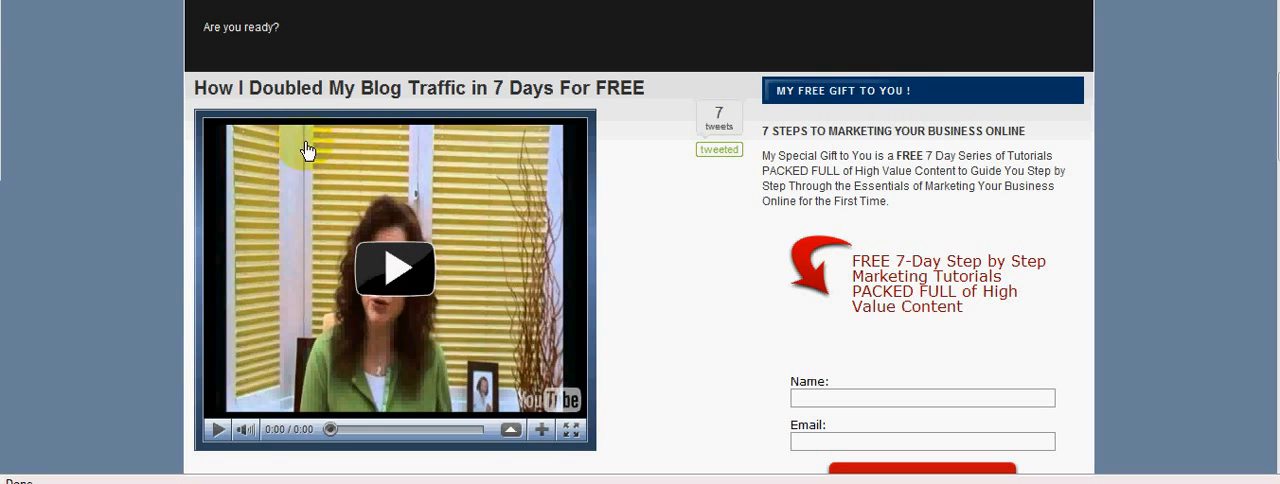
mouse_move(464, 161)
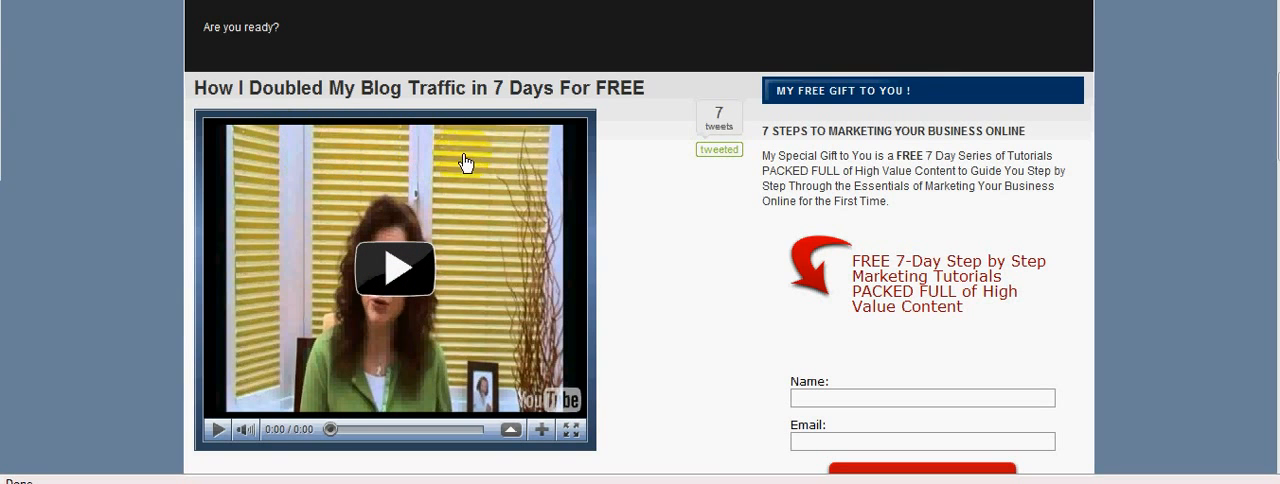
mouse_move(373, 154)
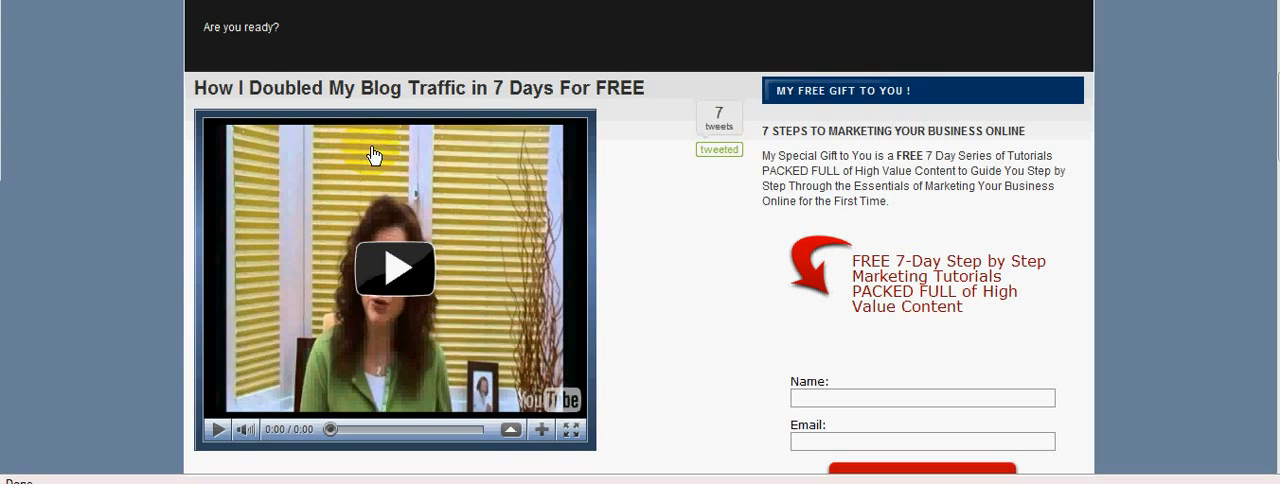
mouse_move(301, 148)
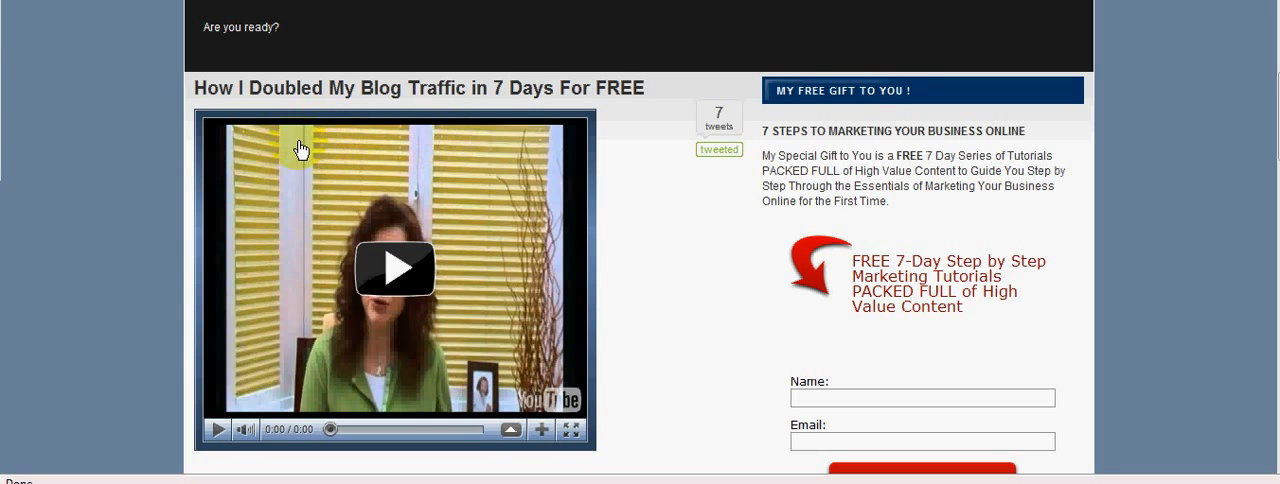
mouse_move(714, 33)
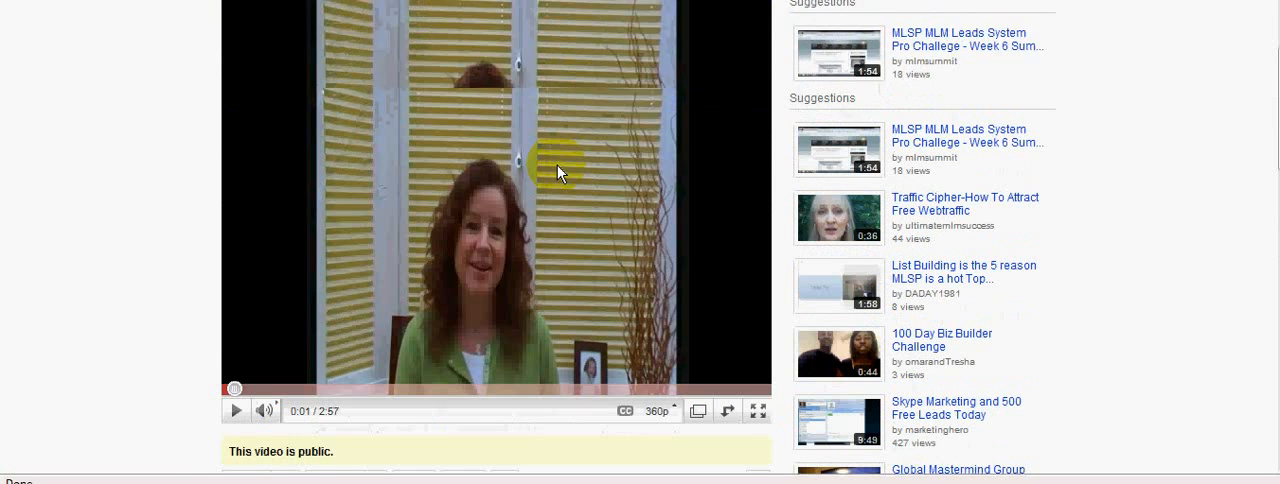
Step: Scroll to the video's share box and select the video ID in its watch link
scroll("down", 3)
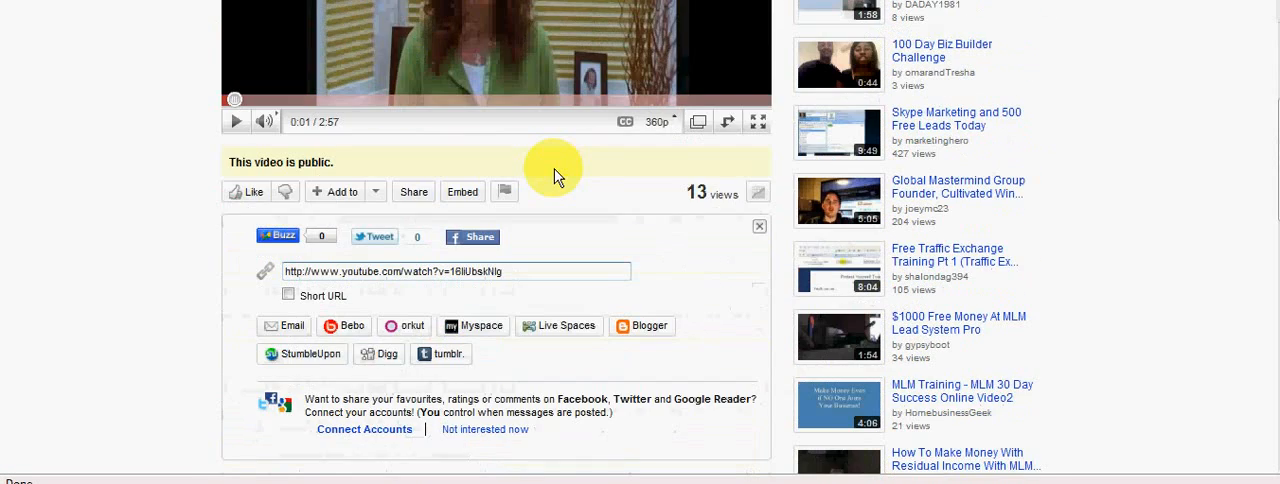
scroll("down", 3)
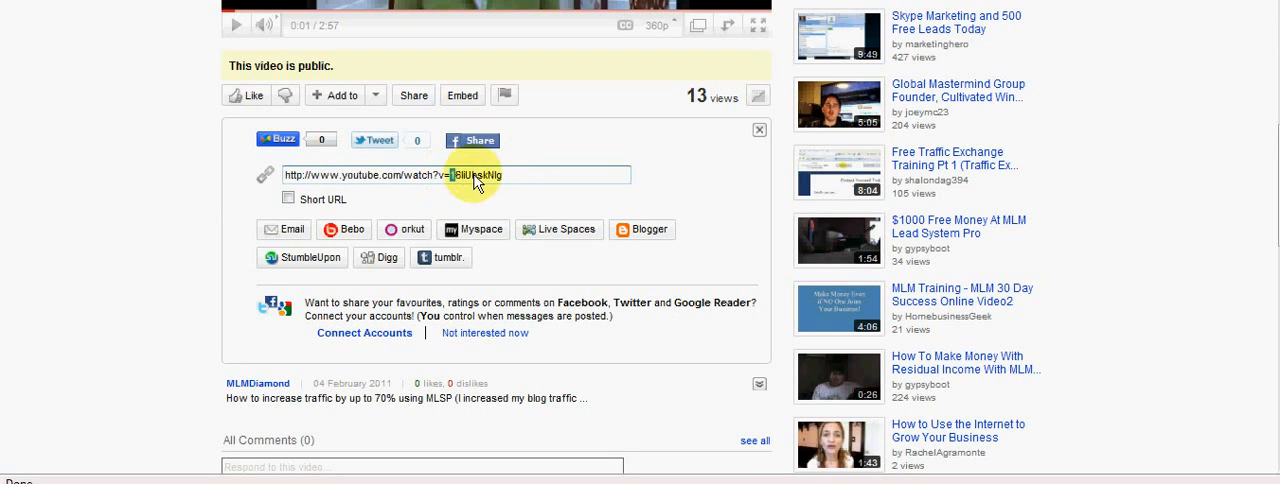
double_click(475, 175)
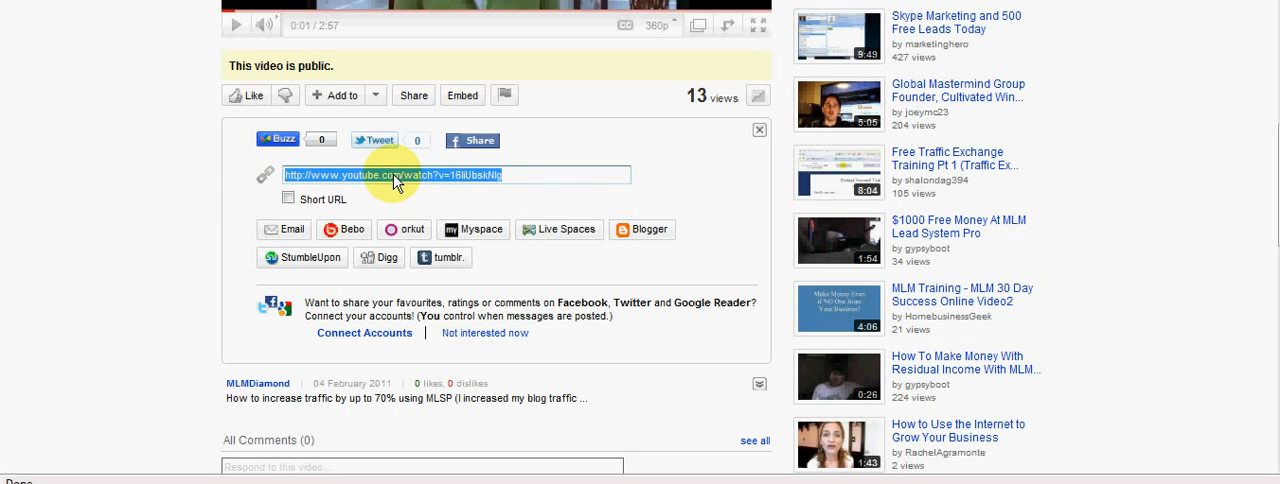
mouse_move(1035, 10)
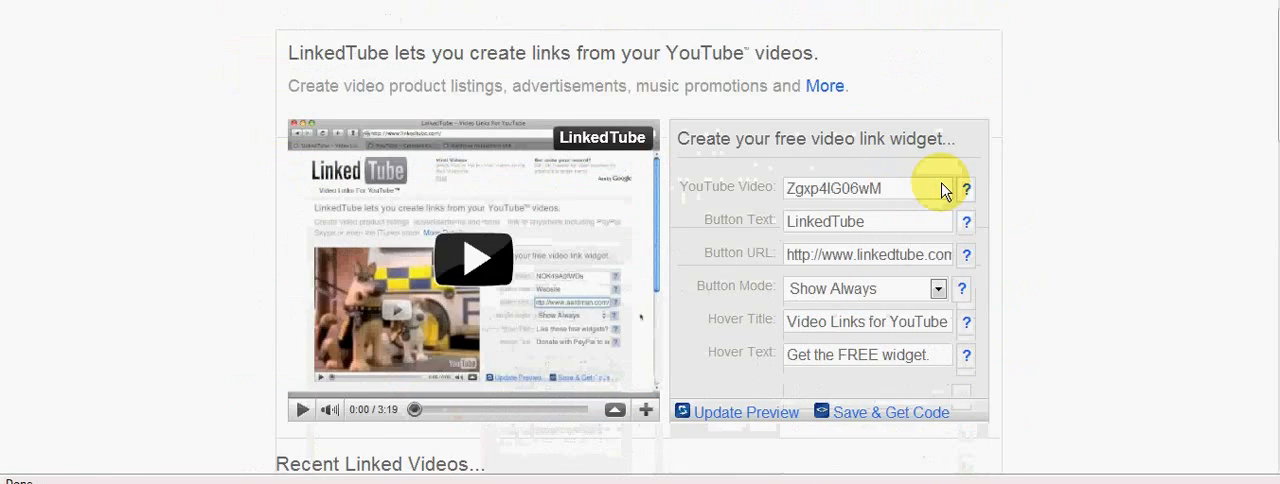
Step: Scroll the LinkedTube form to show video 16liUbskNlg in the updated preview
scroll("down", 3)
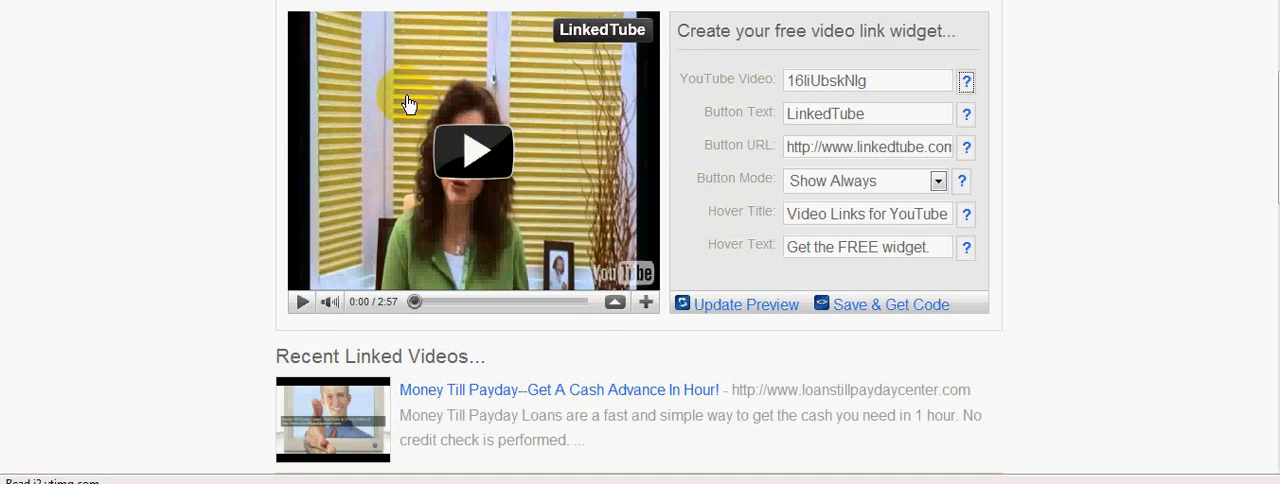
mouse_move(547, 181)
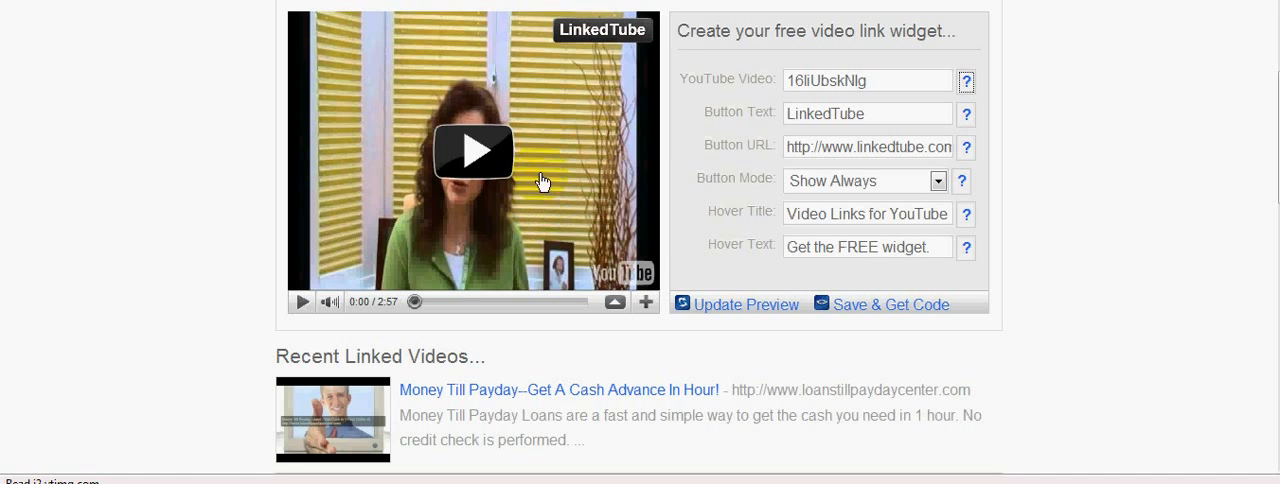
mouse_move(600, 33)
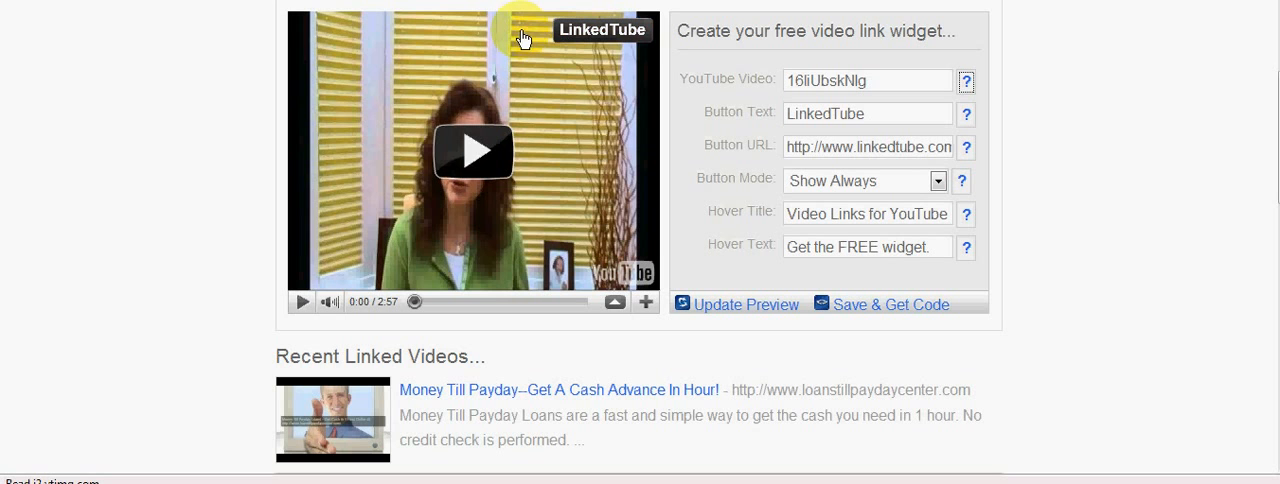
mouse_move(503, 212)
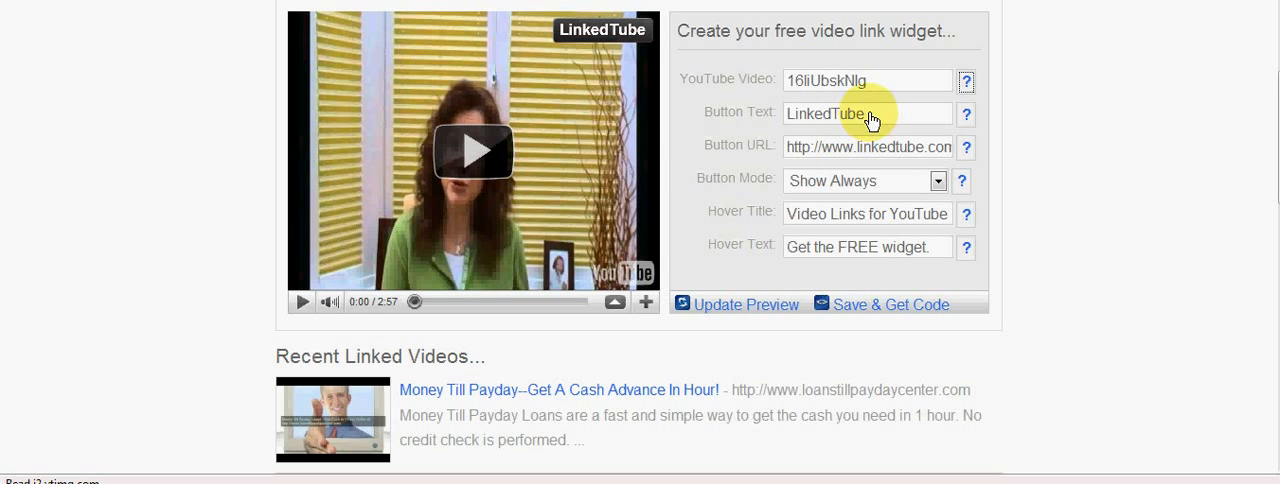
Step: Replace the button label with 'Find Out More About MLSP' and refresh the preview
double_click(825, 113)
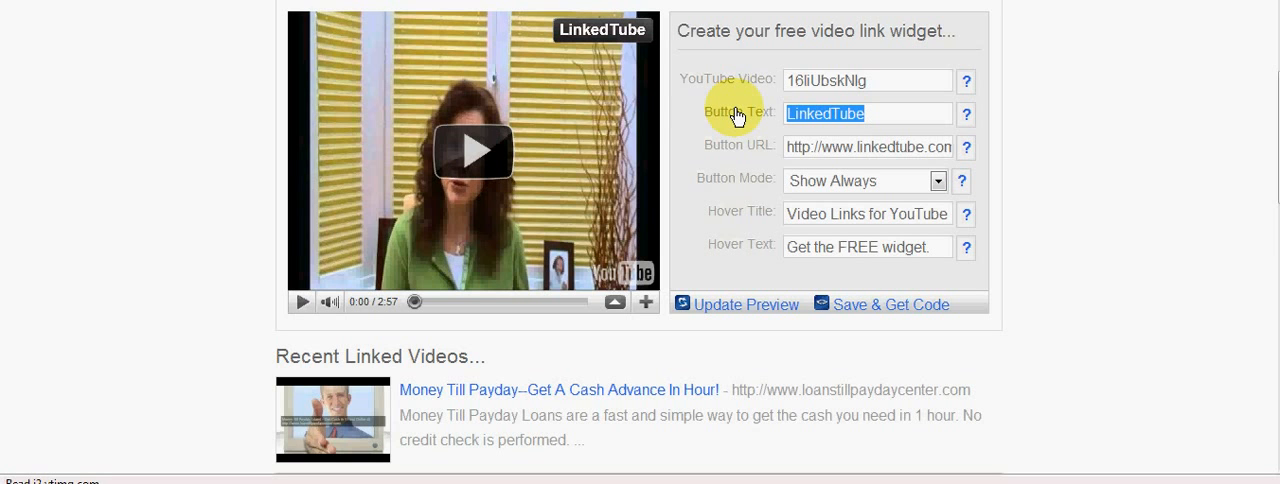
type("Find out")
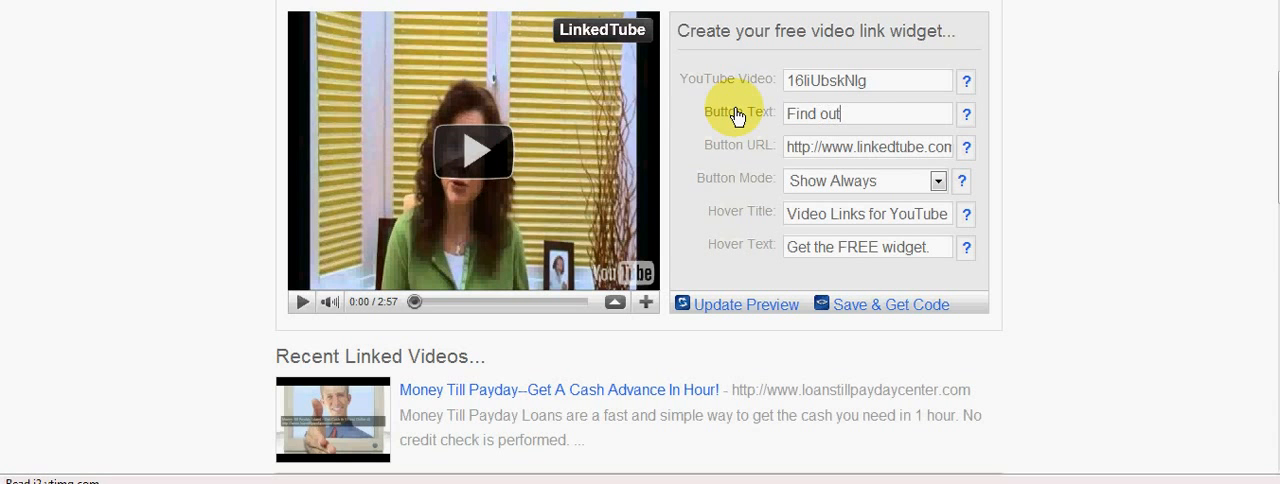
type("Find Out")
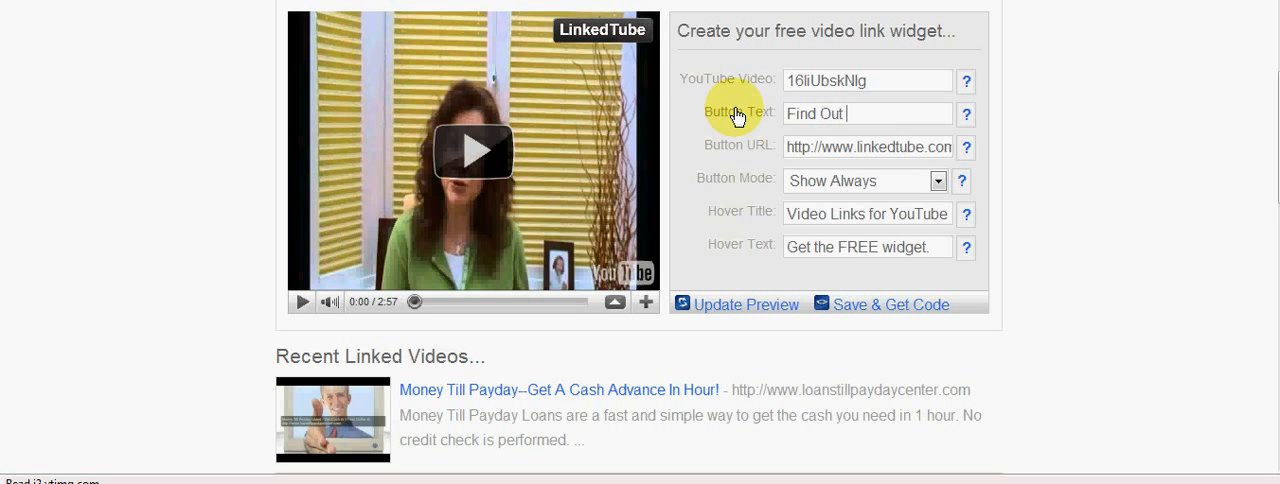
type("MO")
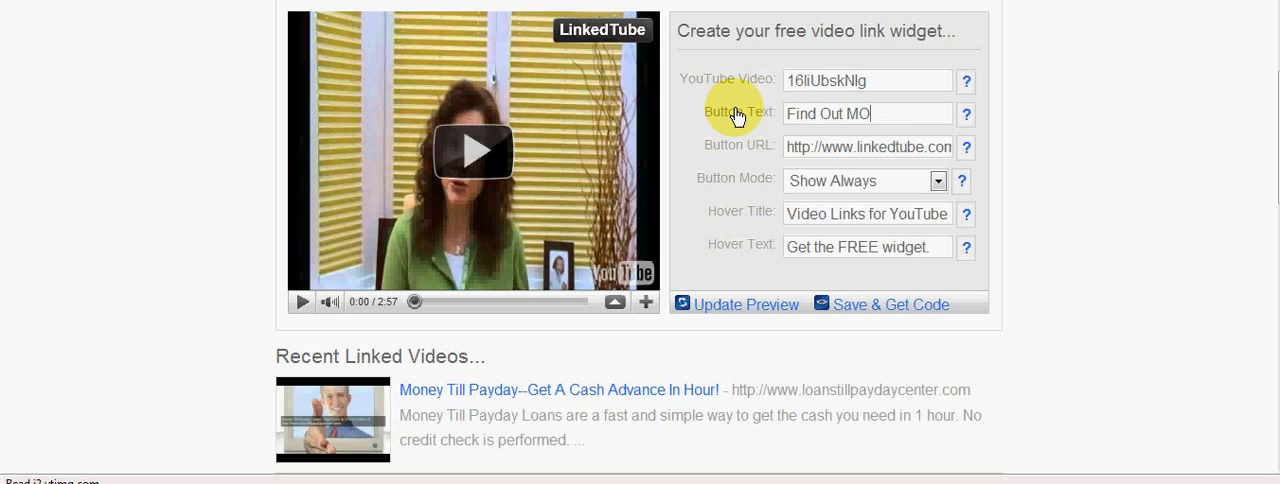
key("Backspace")
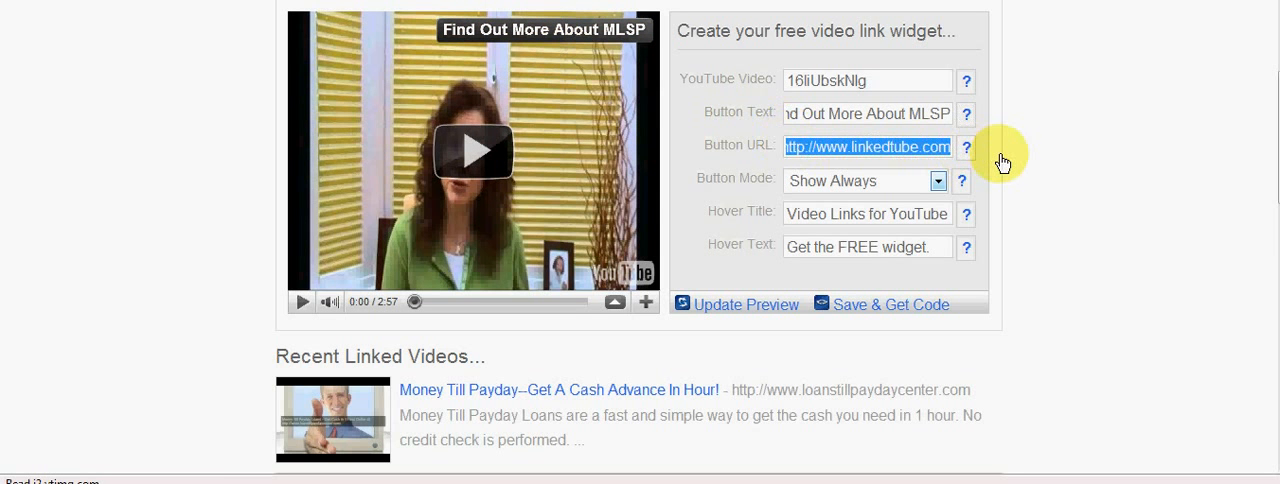
left_click(865, 146)
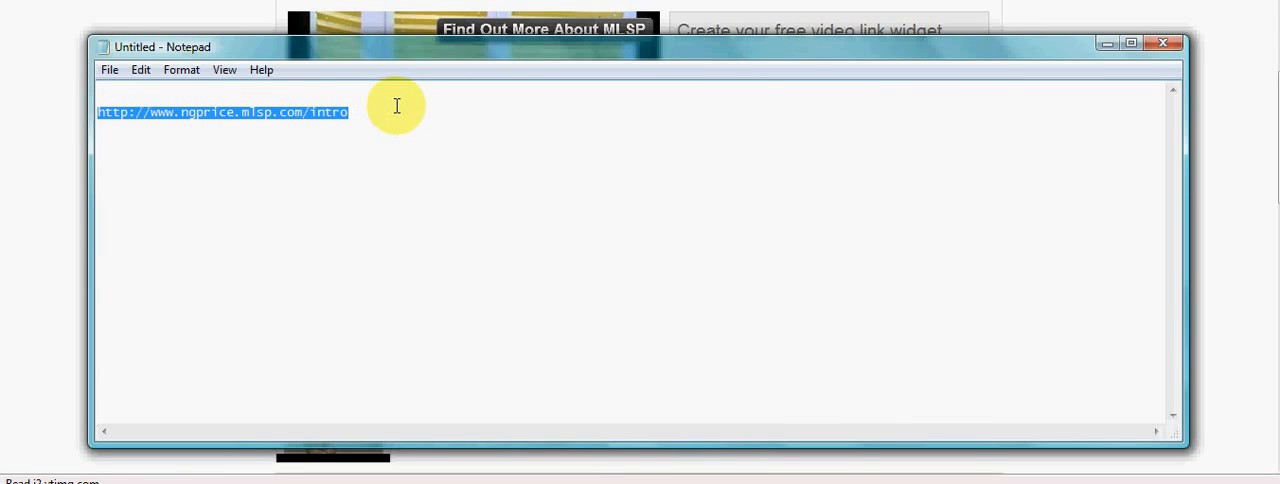
mouse_move(1162, 44)
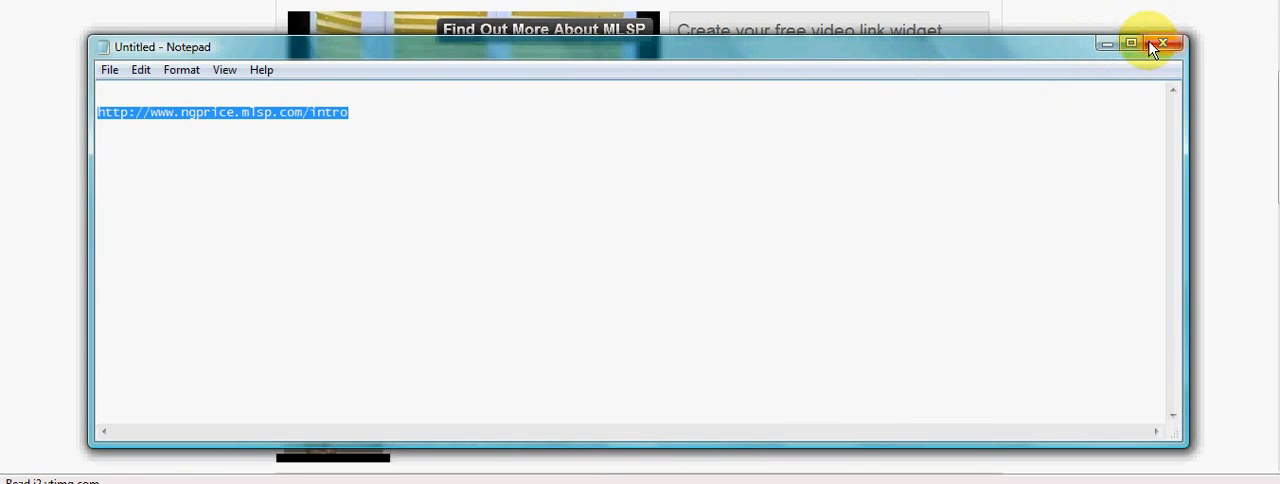
left_click(1163, 43)
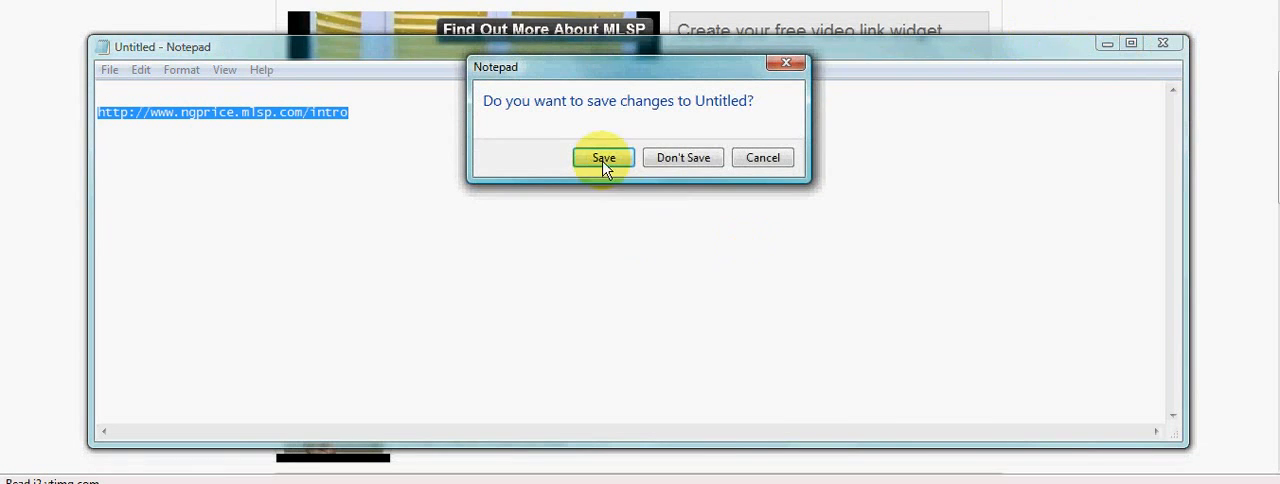
left_click(603, 157)
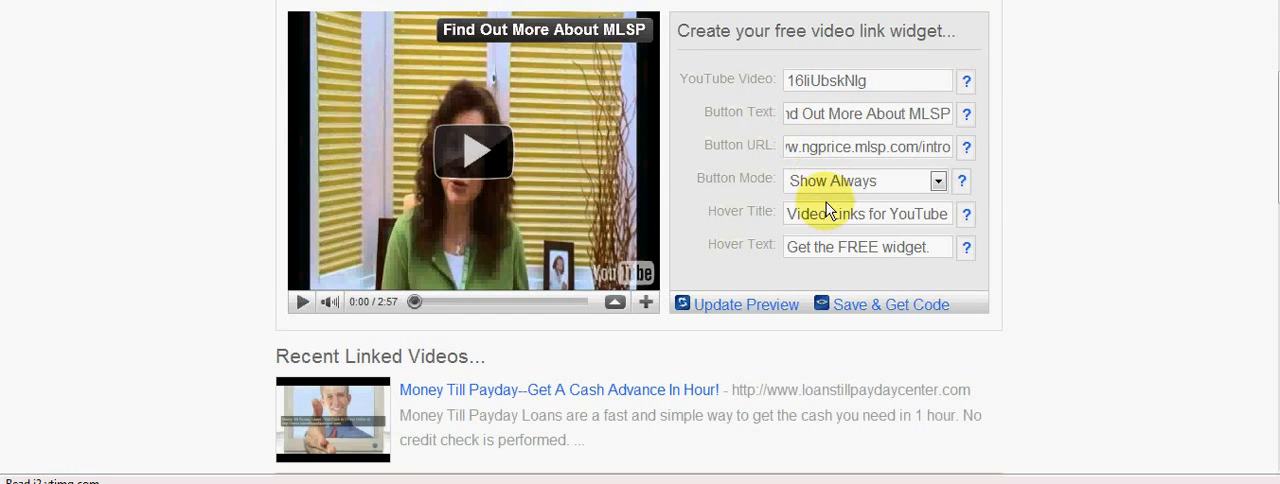
mouse_move(937, 22)
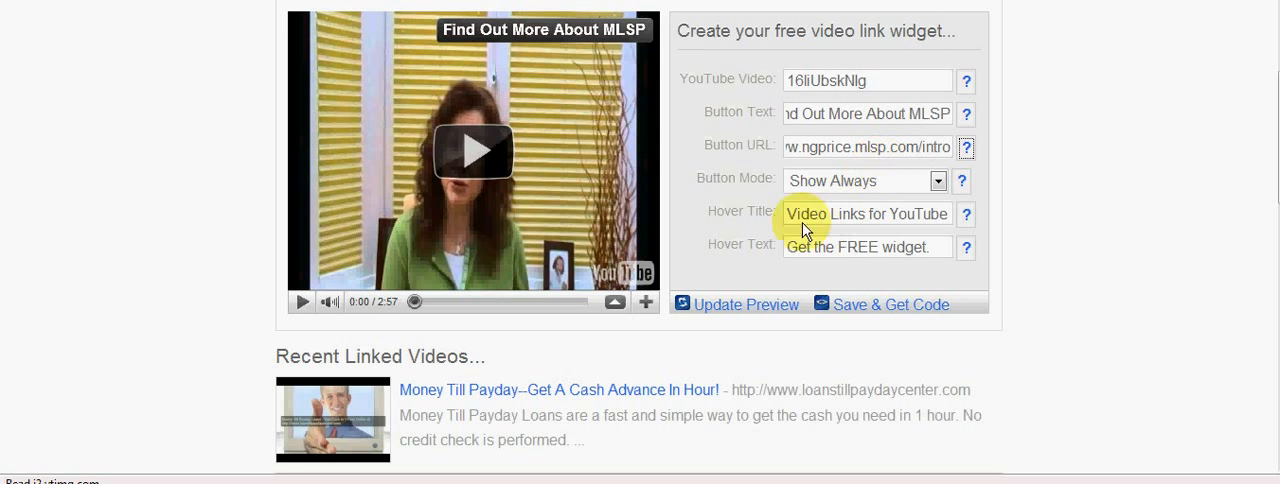
Step: Set the widget's Button Mode to Show Always
left_click(937, 181)
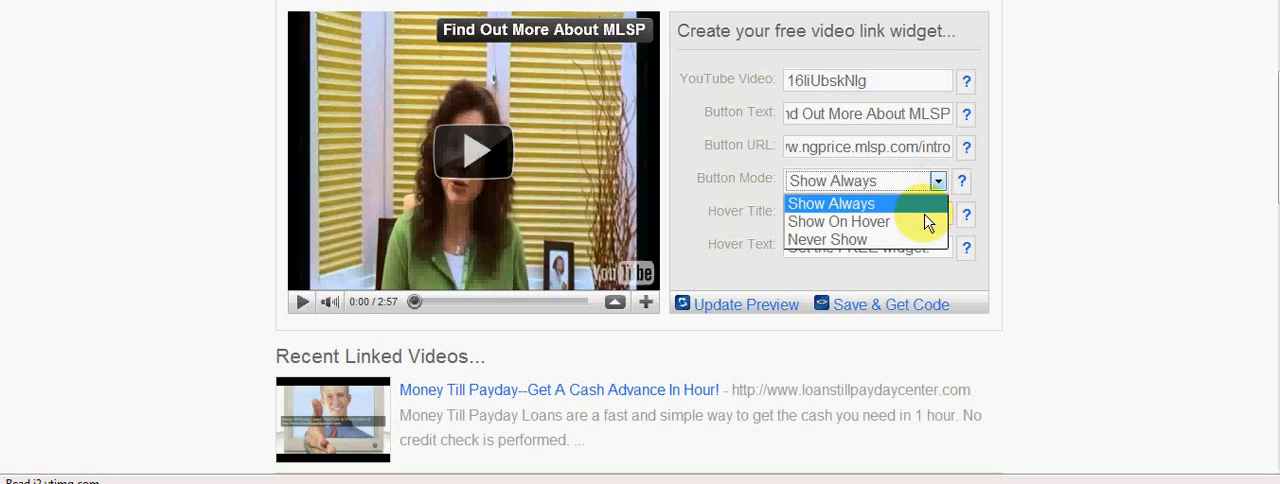
mouse_move(900, 243)
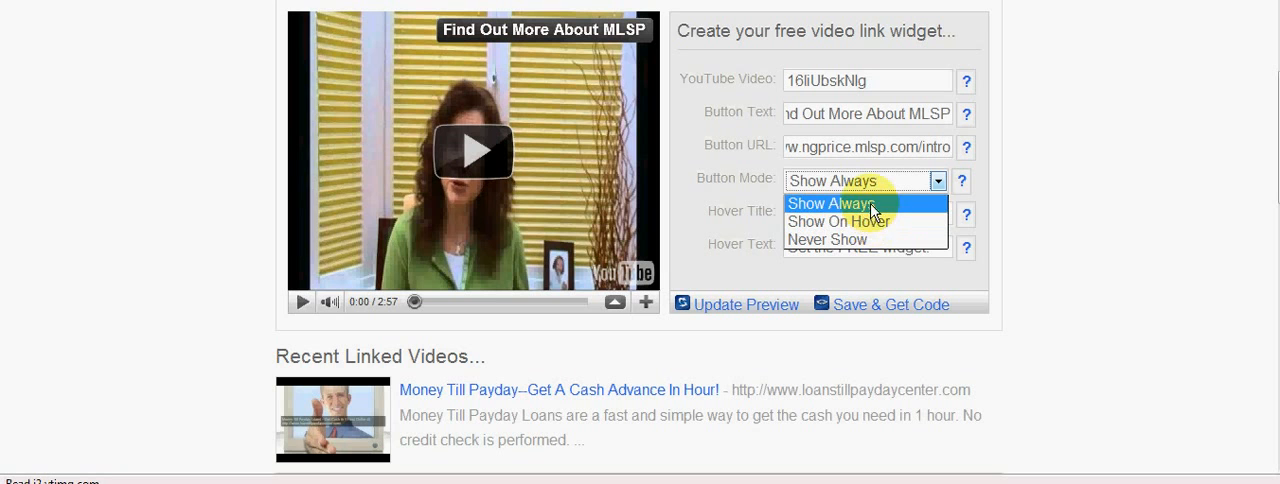
left_click(845, 203)
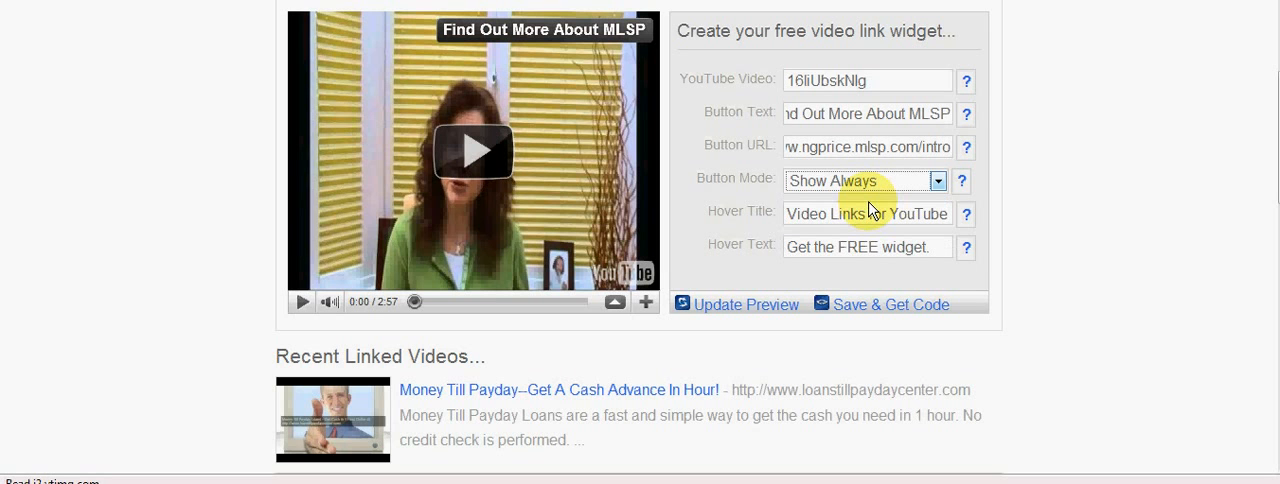
mouse_move(870, 218)
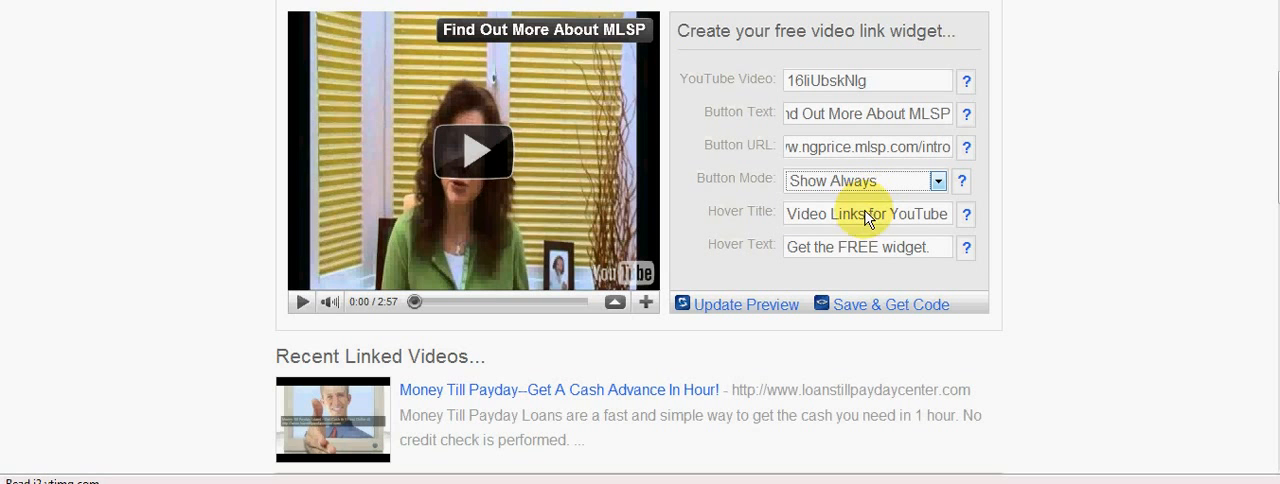
Step: Retitle the hover title 'Click Here', then save the widget and generate its code
triple_click(866, 213)
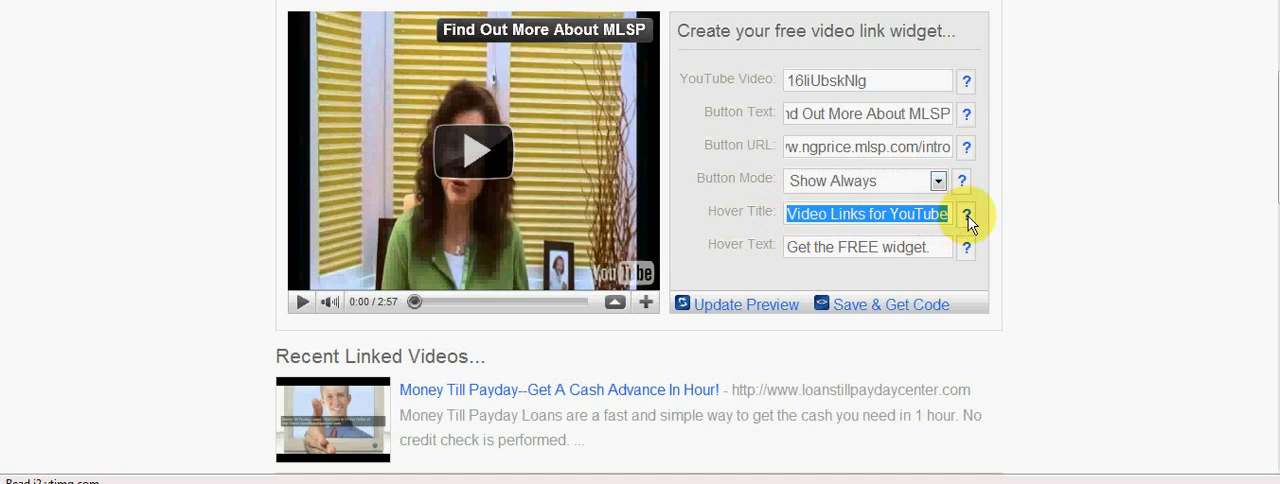
type("Cl")
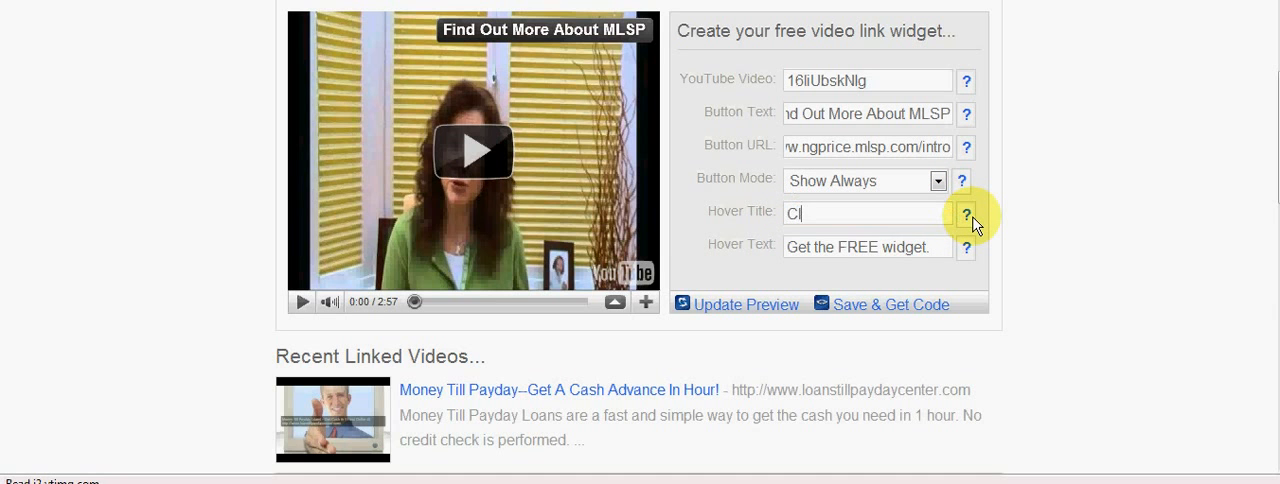
type("lick Here")
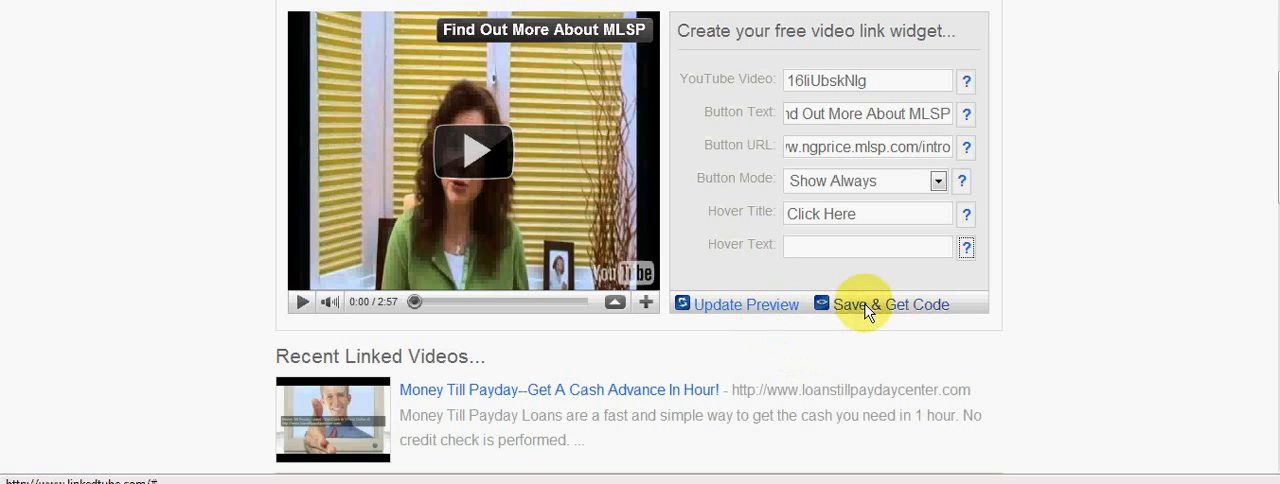
left_click(892, 304)
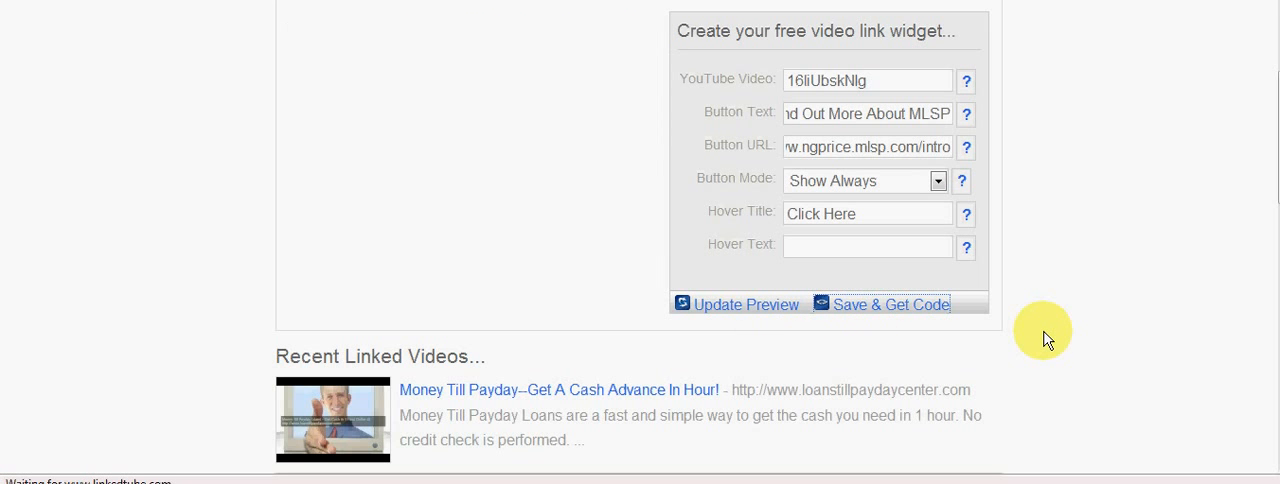
left_click(890, 304)
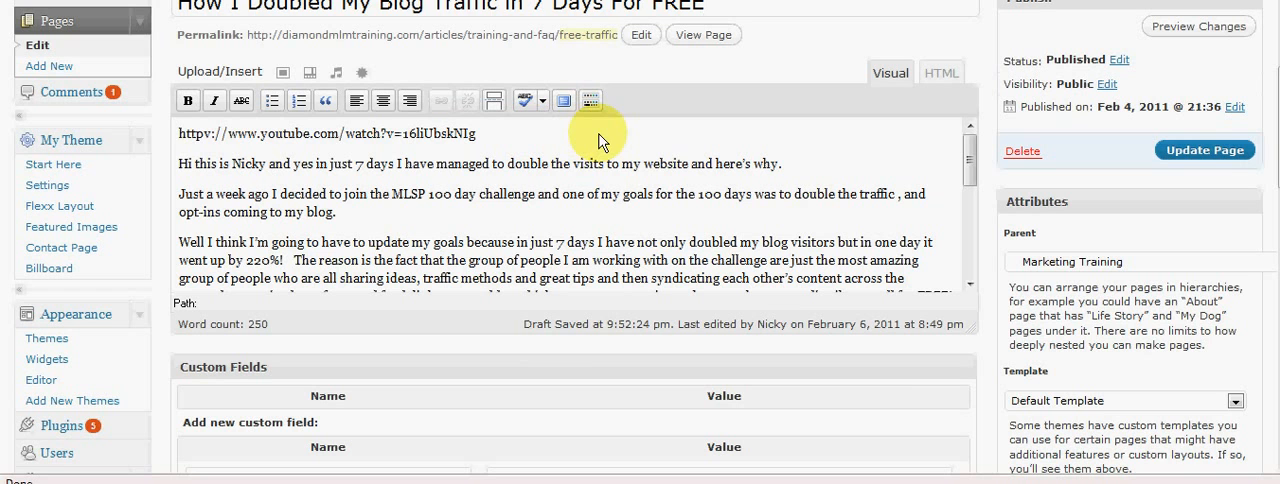
mouse_move(185, 140)
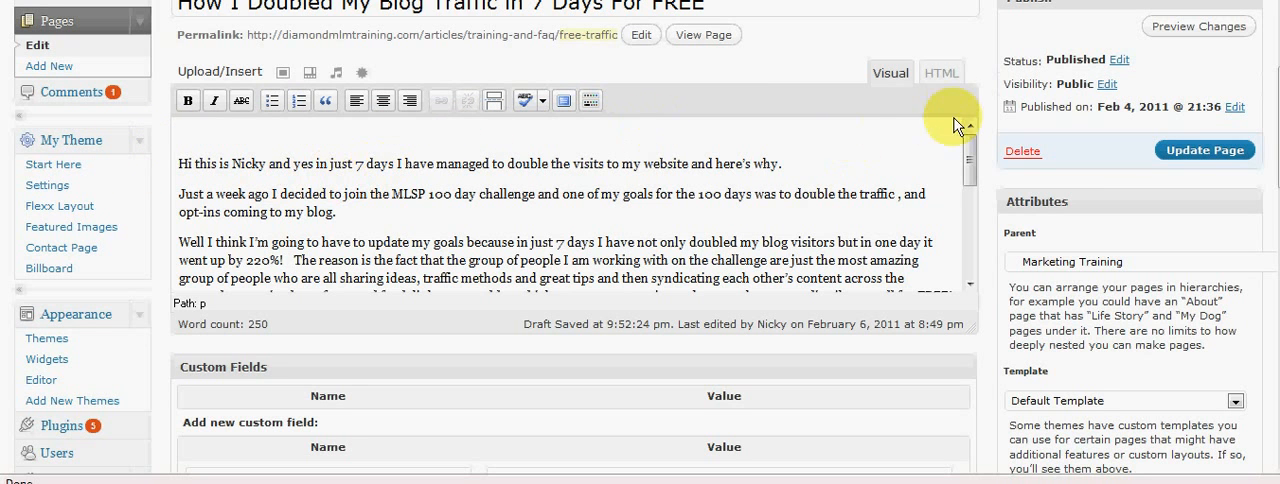
Step: Add the LinkedTube embed code in the page's HTML view and update the page
left_click(940, 72)
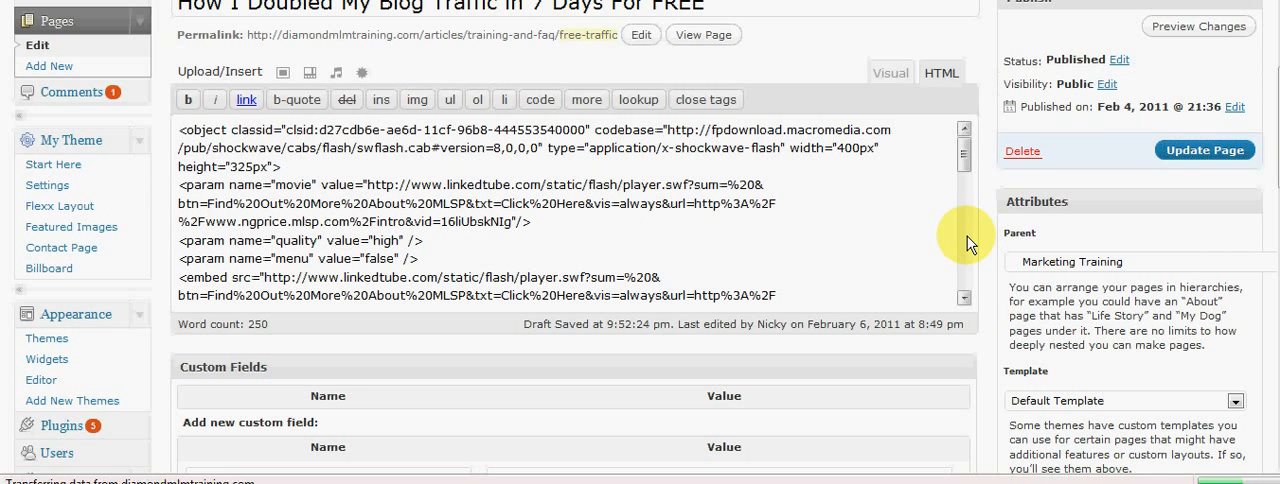
left_click(1204, 149)
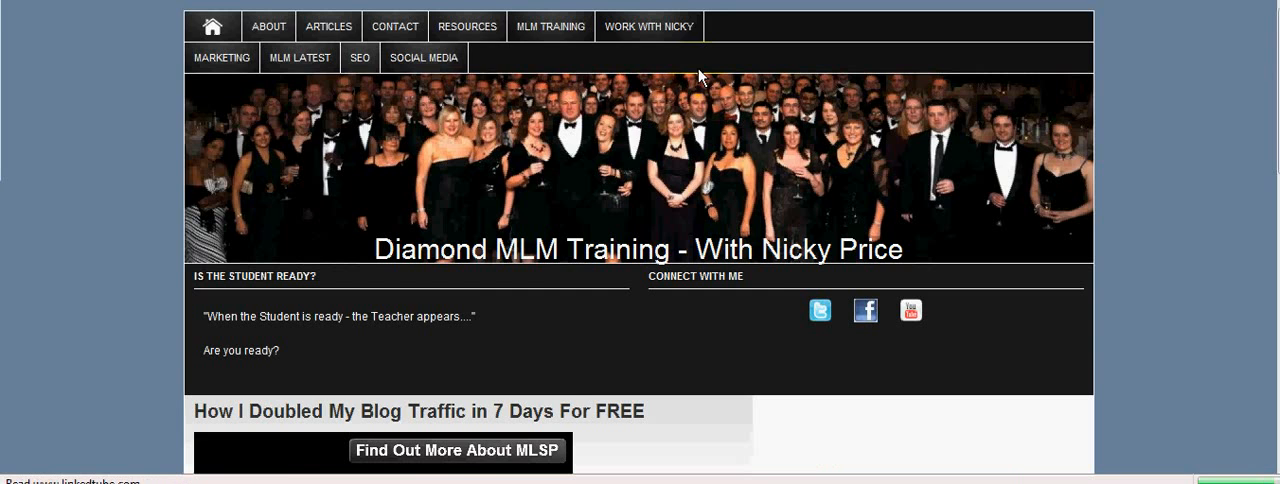
Step: Scroll the live post down to the video with its 'Find Out More About MLSP' button
scroll("down", 3)
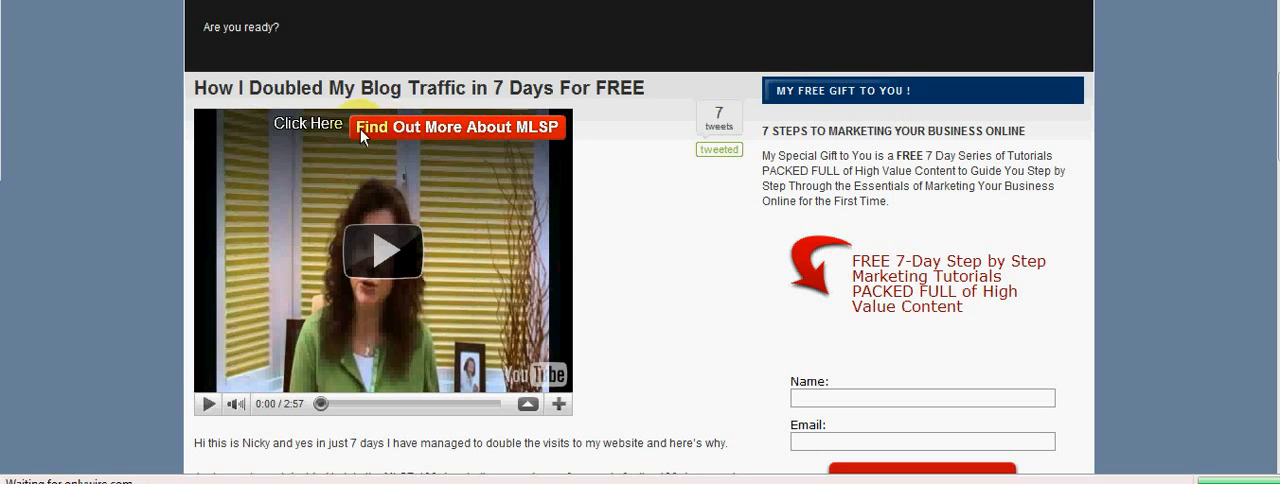
mouse_move(408, 135)
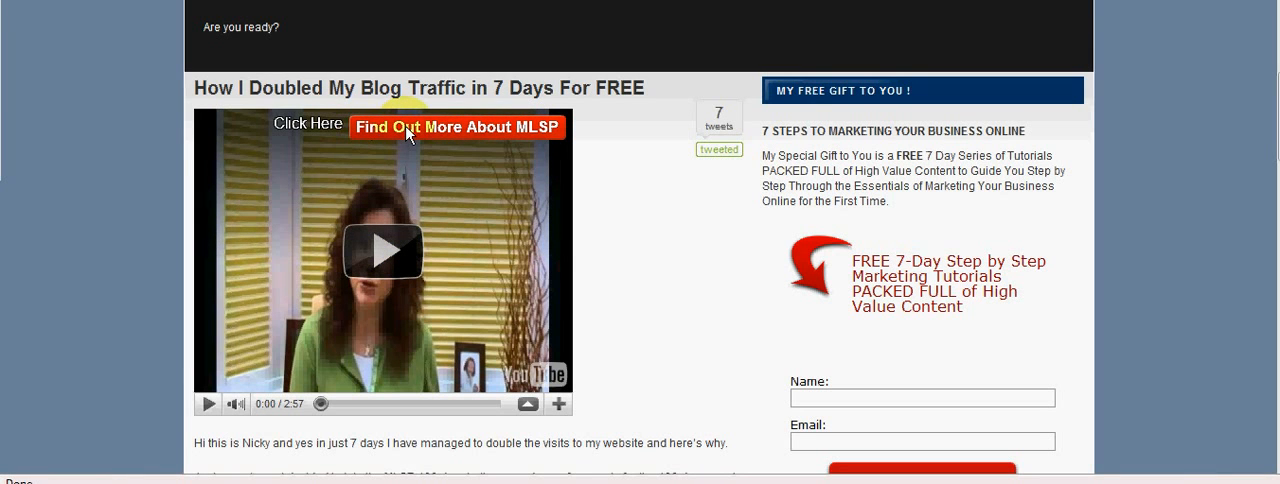